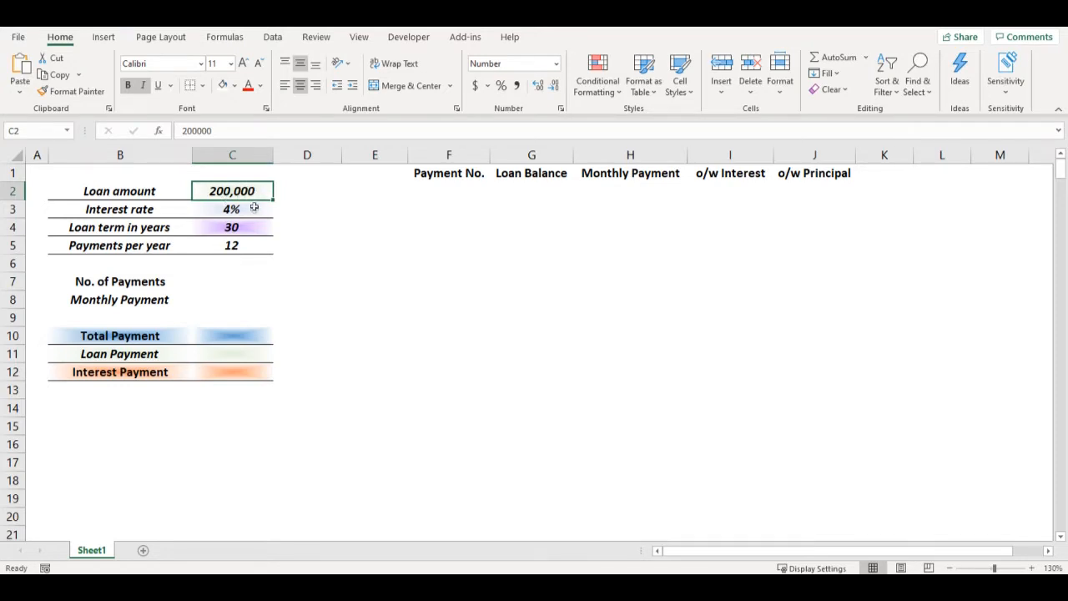
# Step: Enter =C4*C5 in C7 so No. of Payments shows 360
pyautogui.click(232, 209)
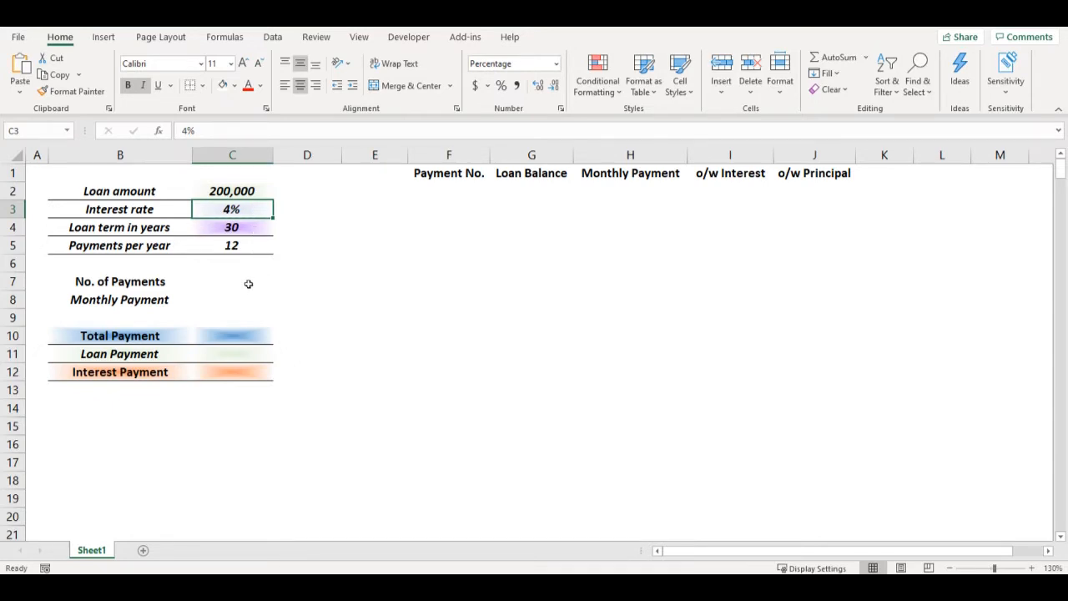
pyautogui.click(232, 281)
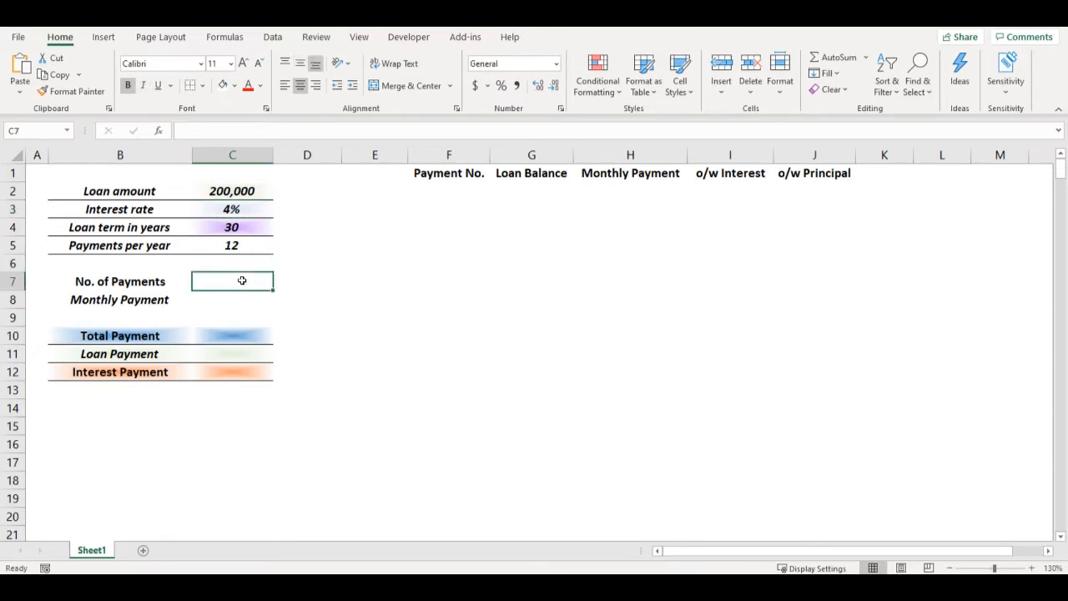
pyautogui.write('=')
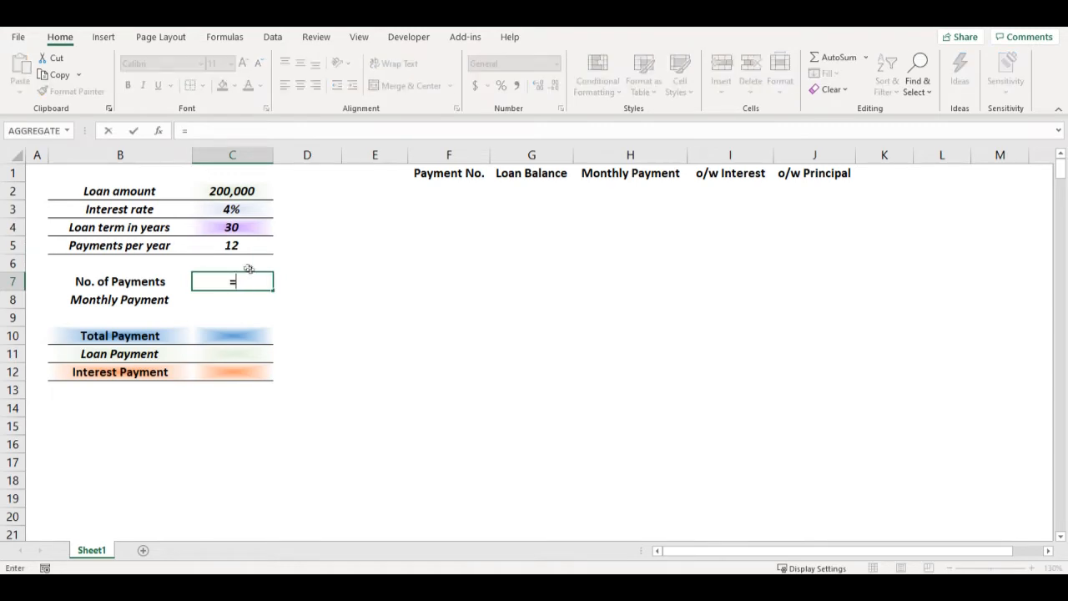
pyautogui.click(231, 227)
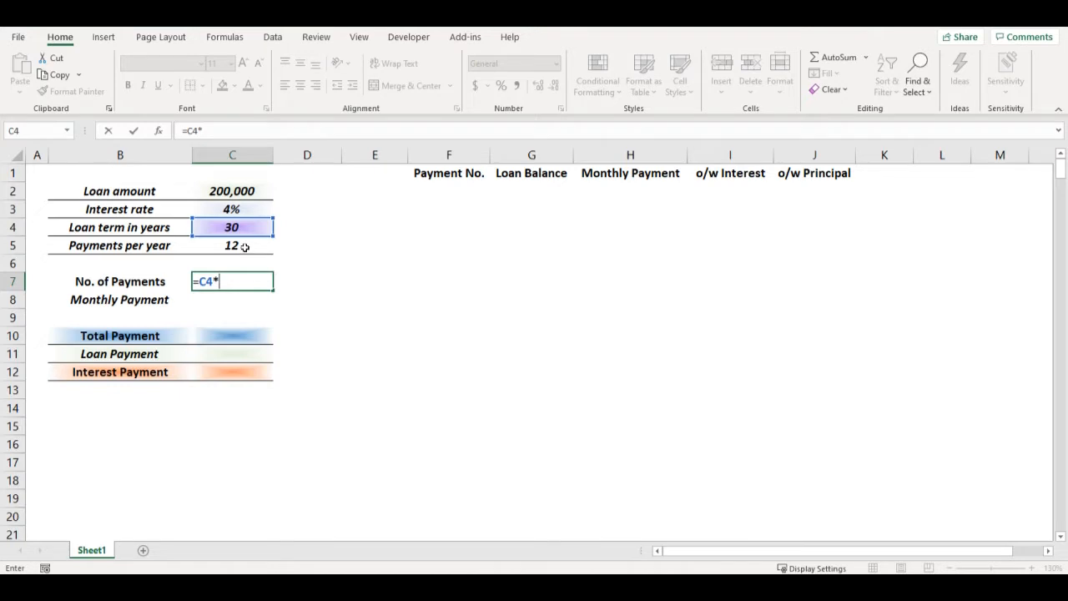
pyautogui.press('enter')
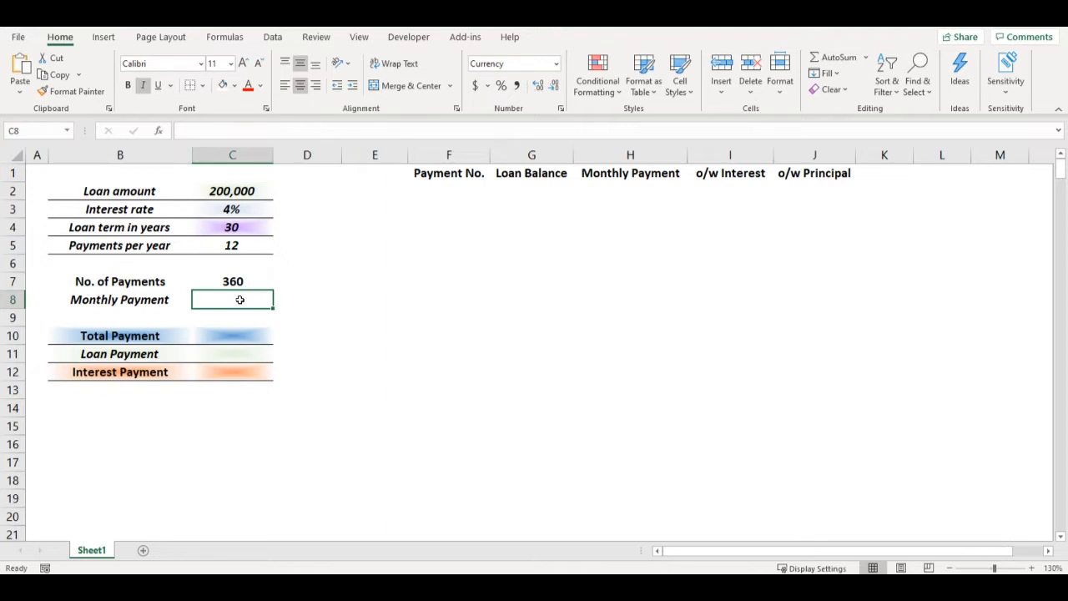
# Step: Enter =PMT(C3/C5;C7;C2) in C8, giving a monthly payment of ($954.83)
pyautogui.write('=pmt')
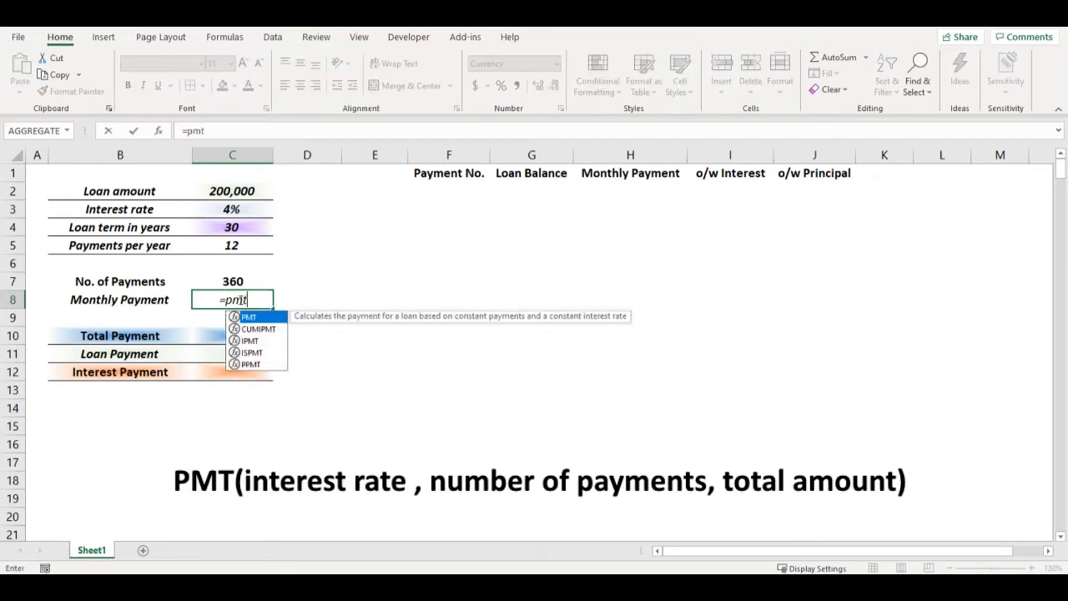
pyautogui.write('(')
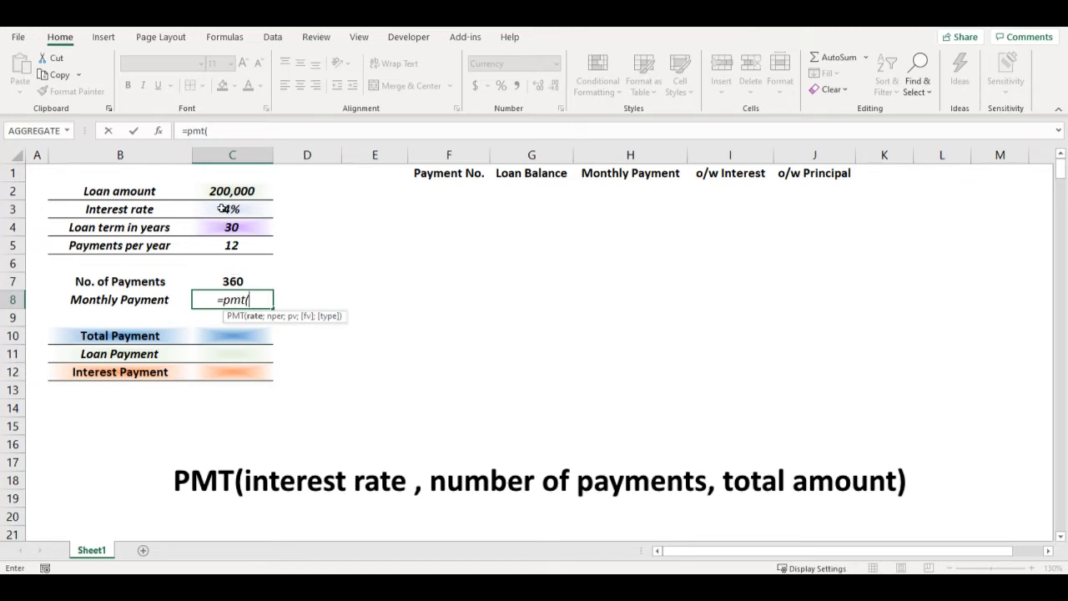
pyautogui.click(233, 208)
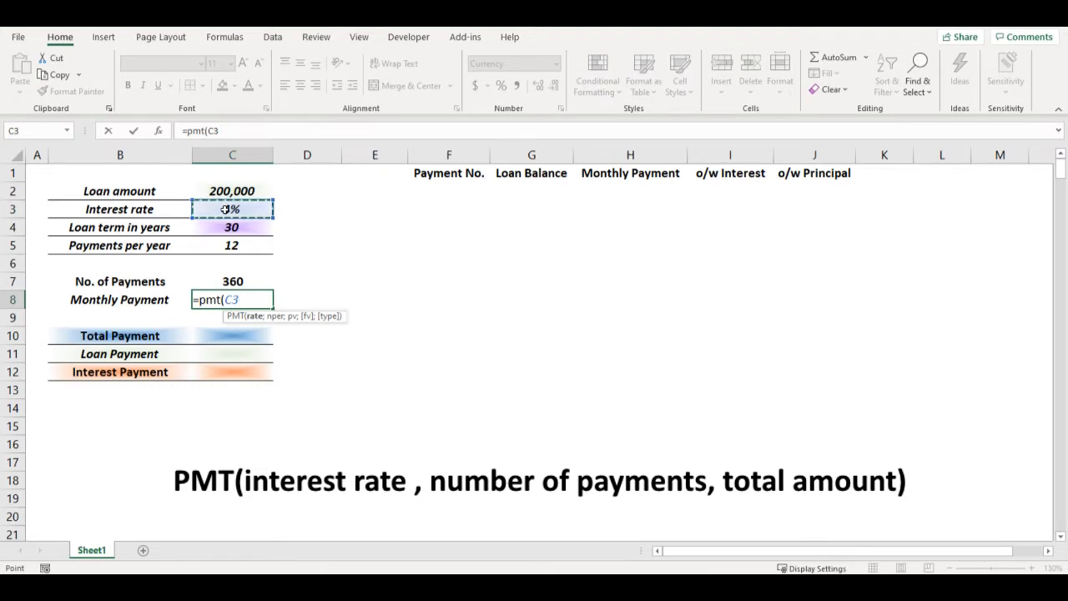
pyautogui.write('/')
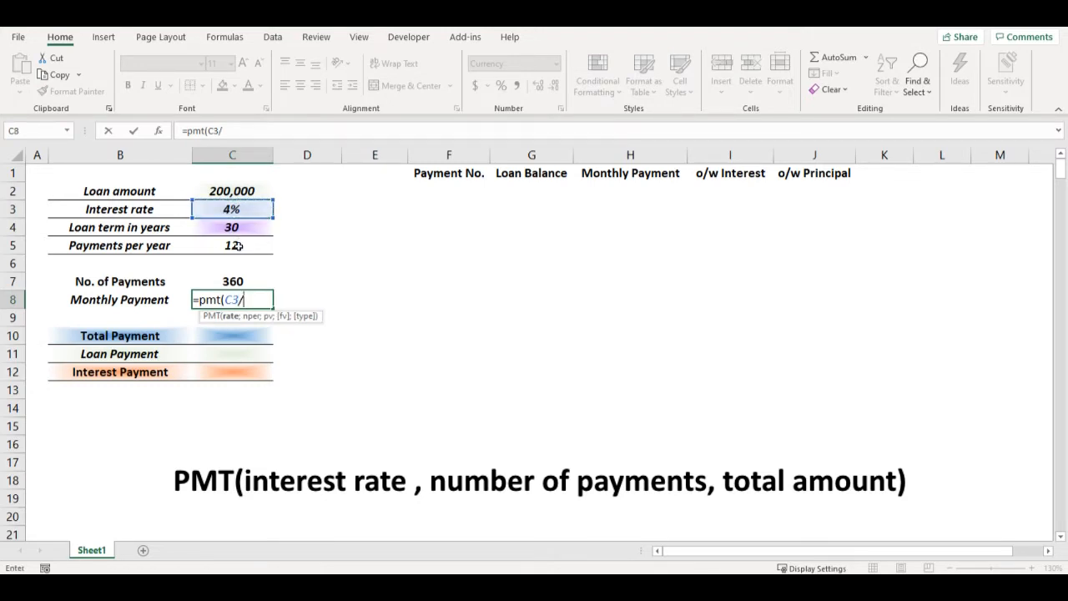
pyautogui.click(232, 245)
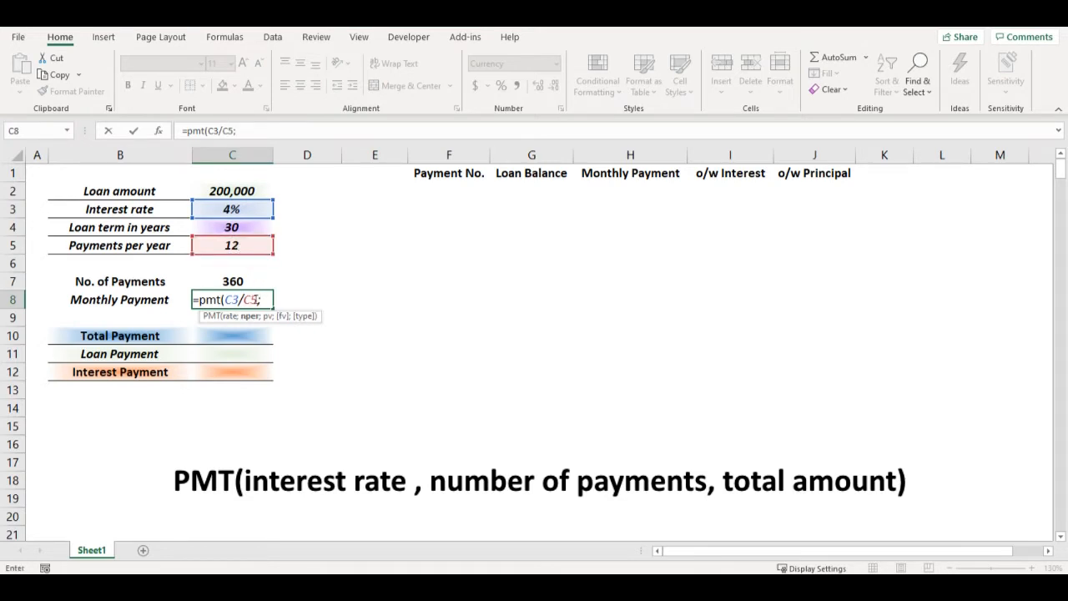
pyautogui.click(231, 281)
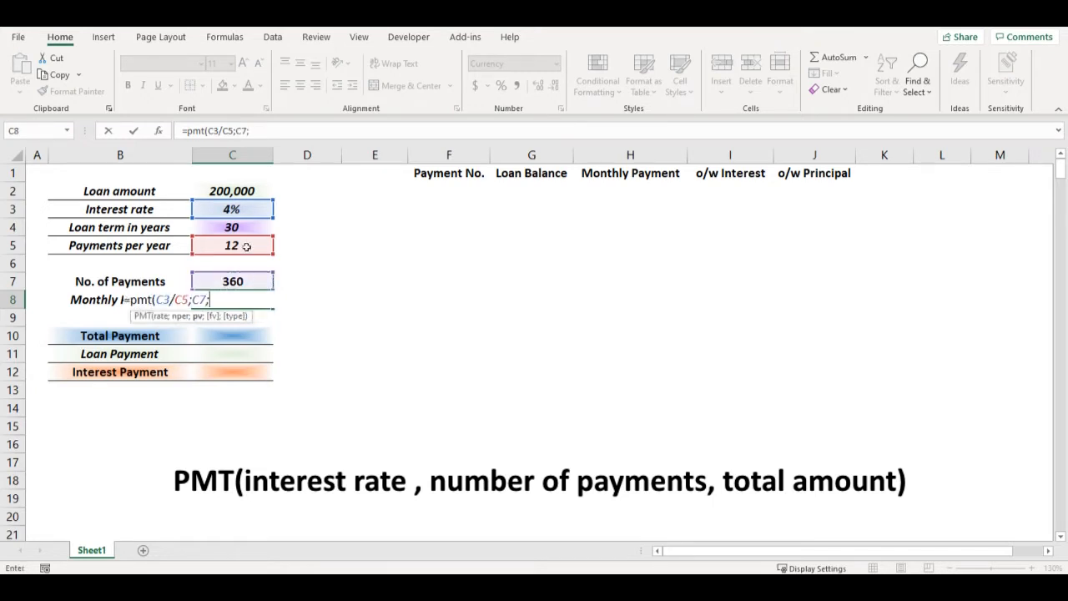
pyautogui.click(232, 191)
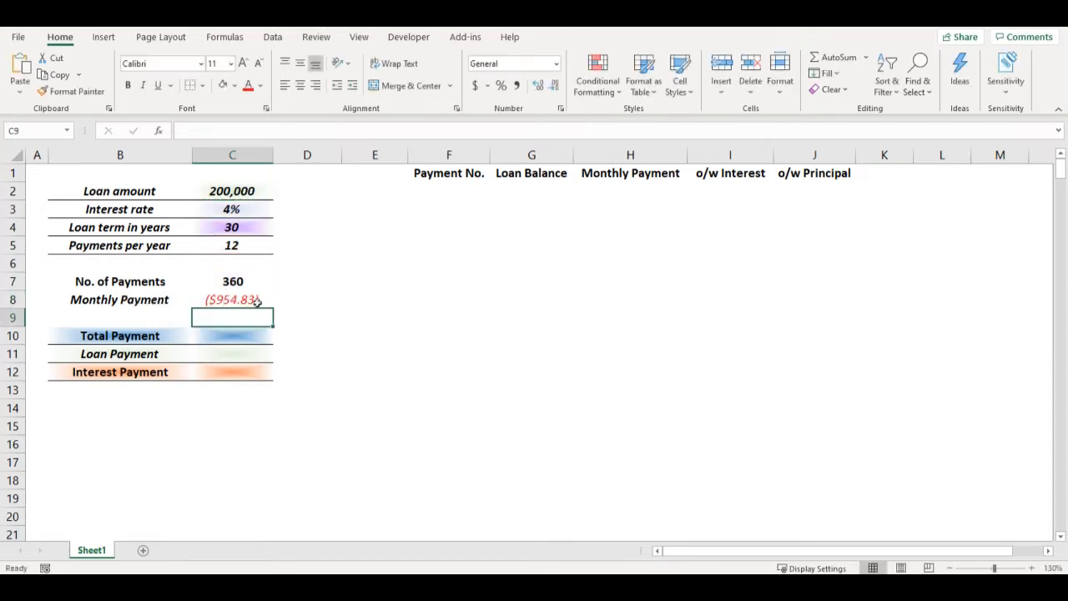
pyautogui.click(232, 299)
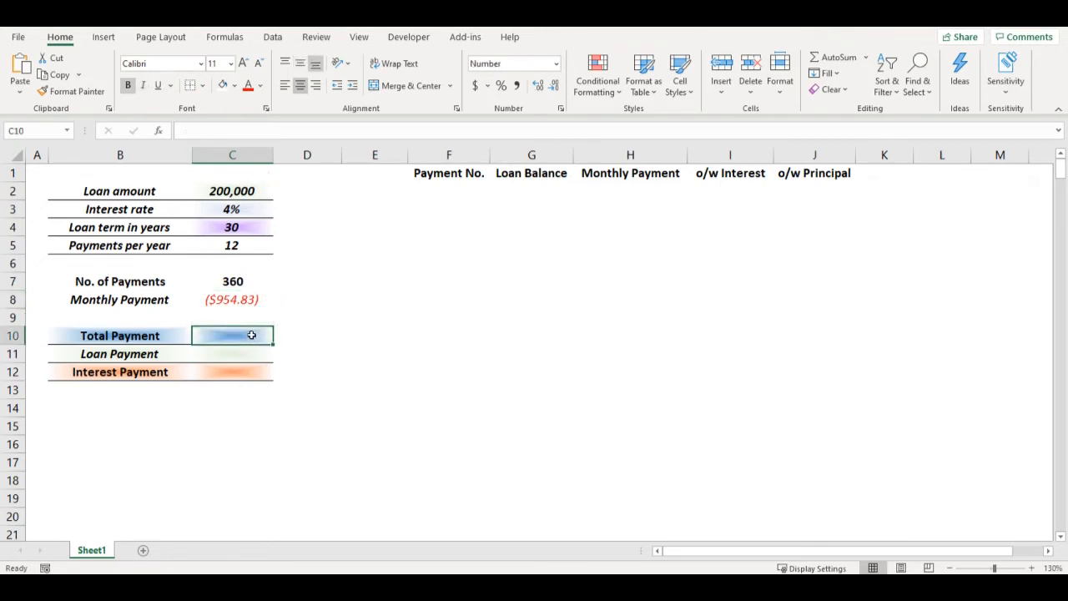
# Step: Fill in Total Payment 343,739, Loan Payment 200,000, and Interest Payment as =C10-C11
pyautogui.write('=')
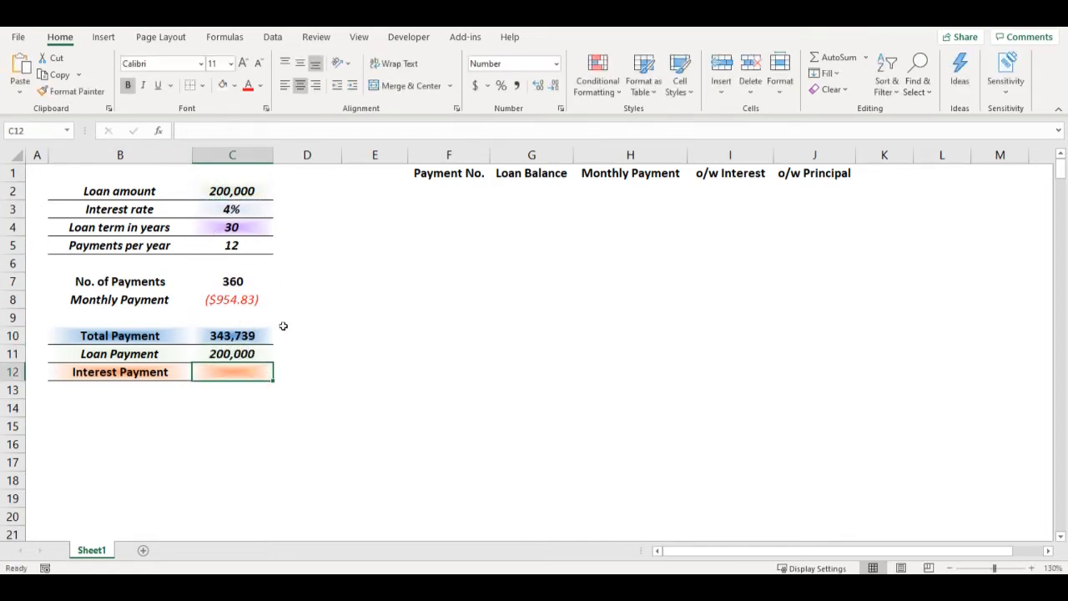
pyautogui.moveTo(269, 338)
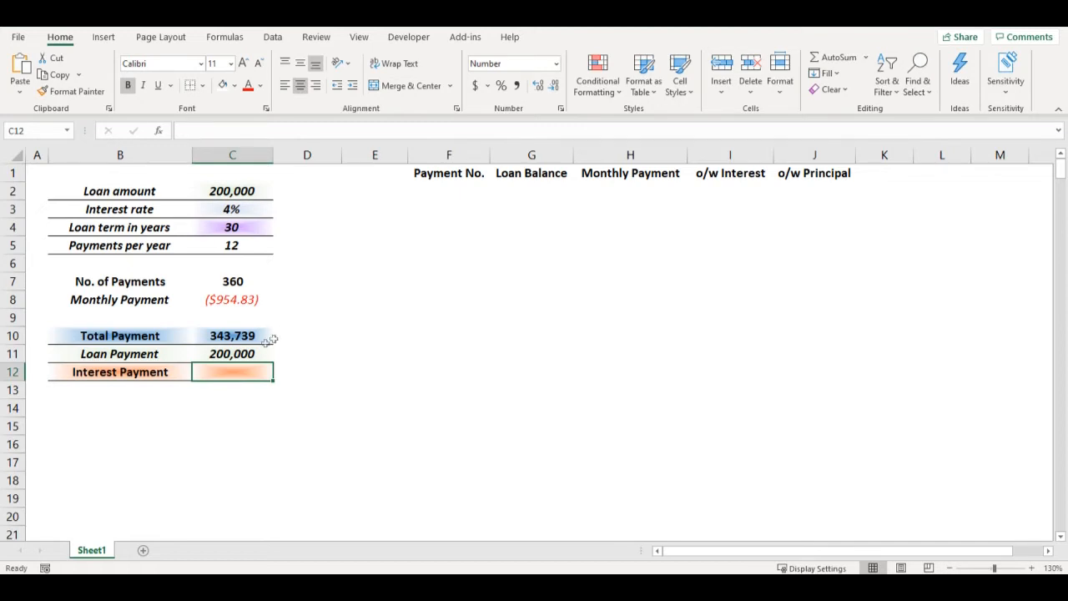
pyautogui.write('=C10-C11')
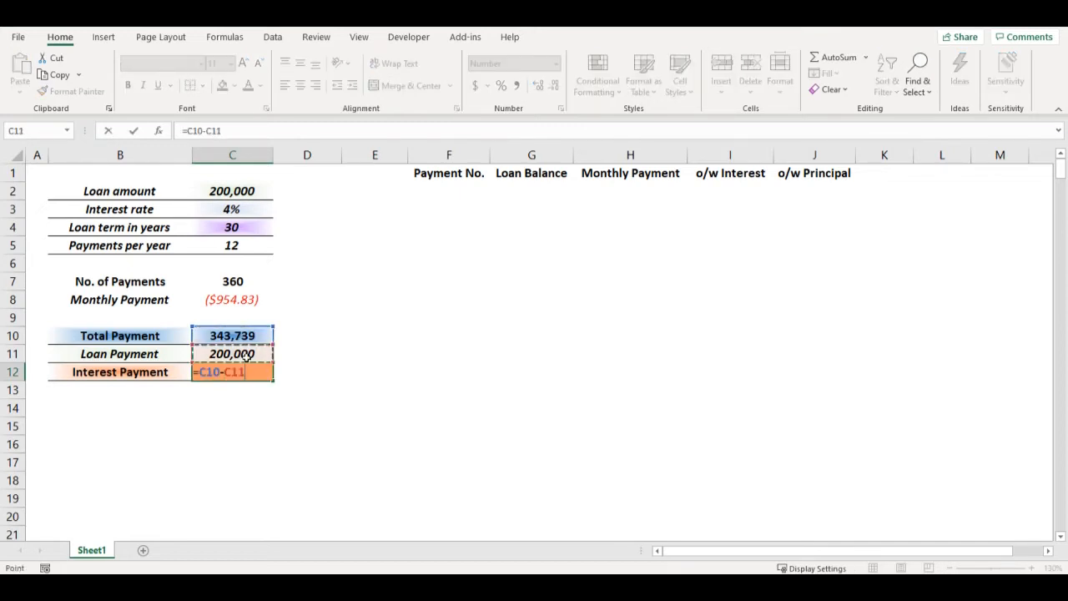
pyautogui.press('enter')
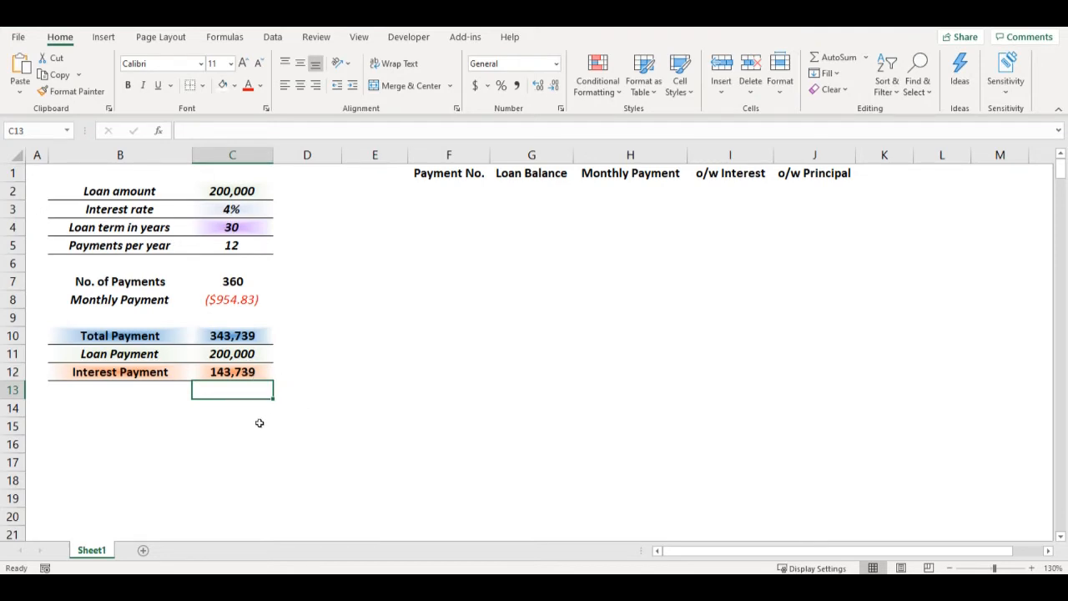
pyautogui.moveTo(489, 193)
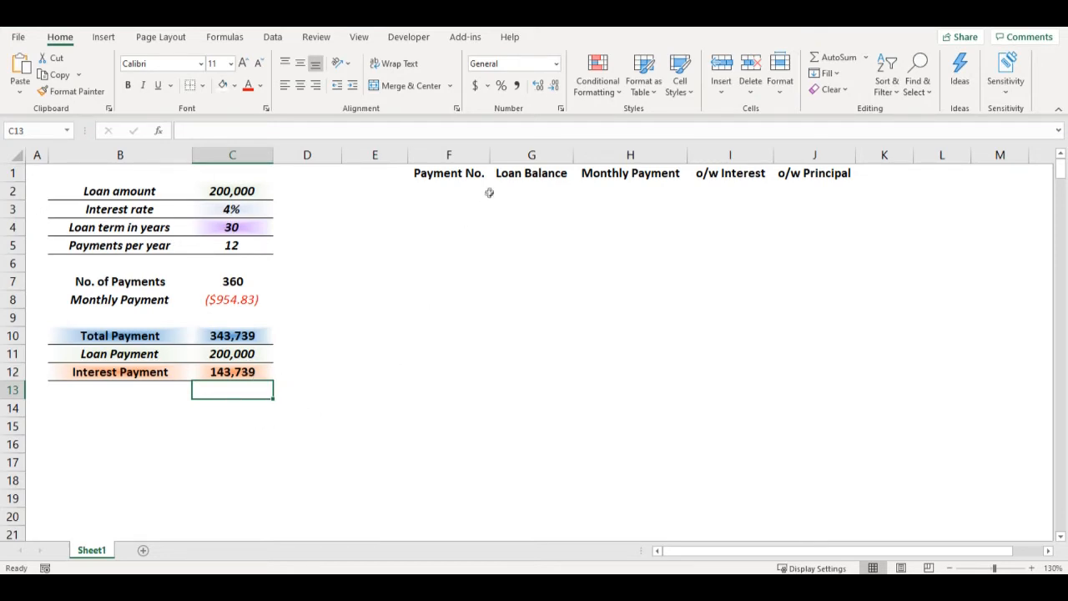
# Step: Start the schedule row: payment 1, balance linked to 200,000, payment =$C$8
pyautogui.click(449, 191)
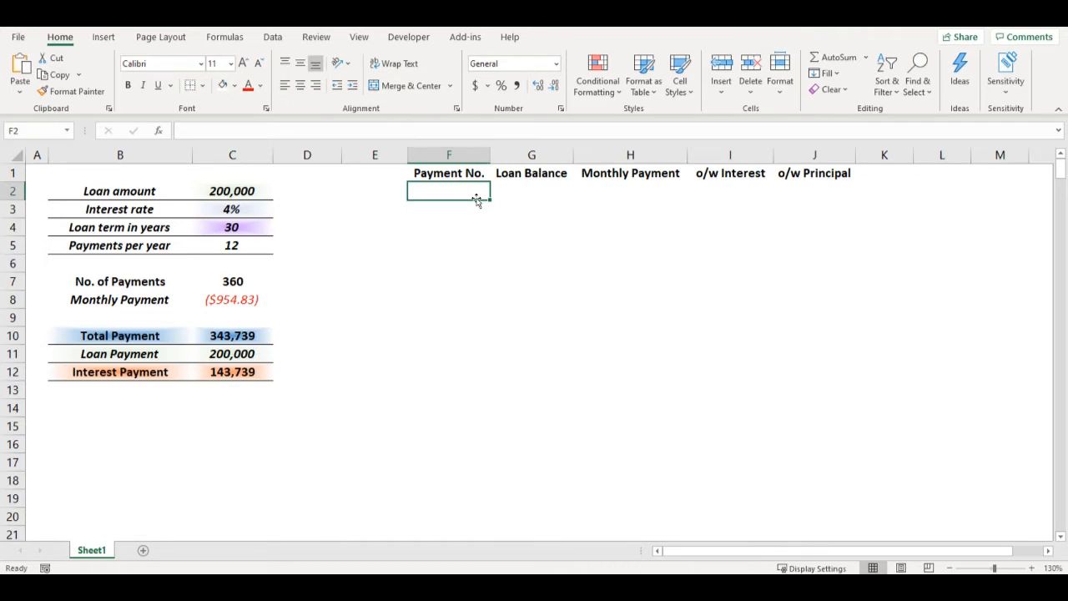
pyautogui.write('1')
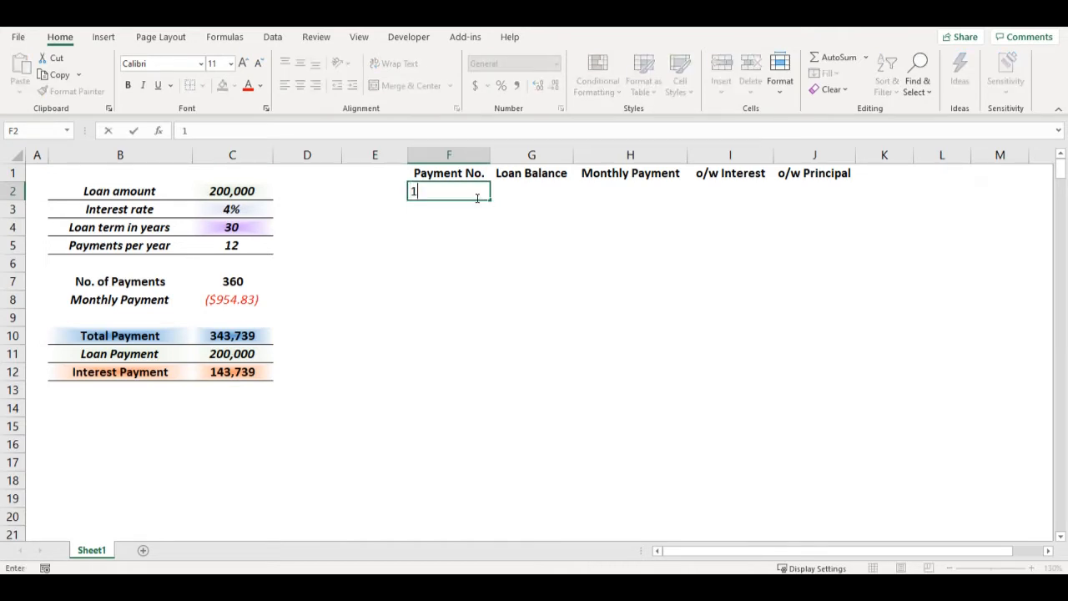
pyautogui.press('tab')
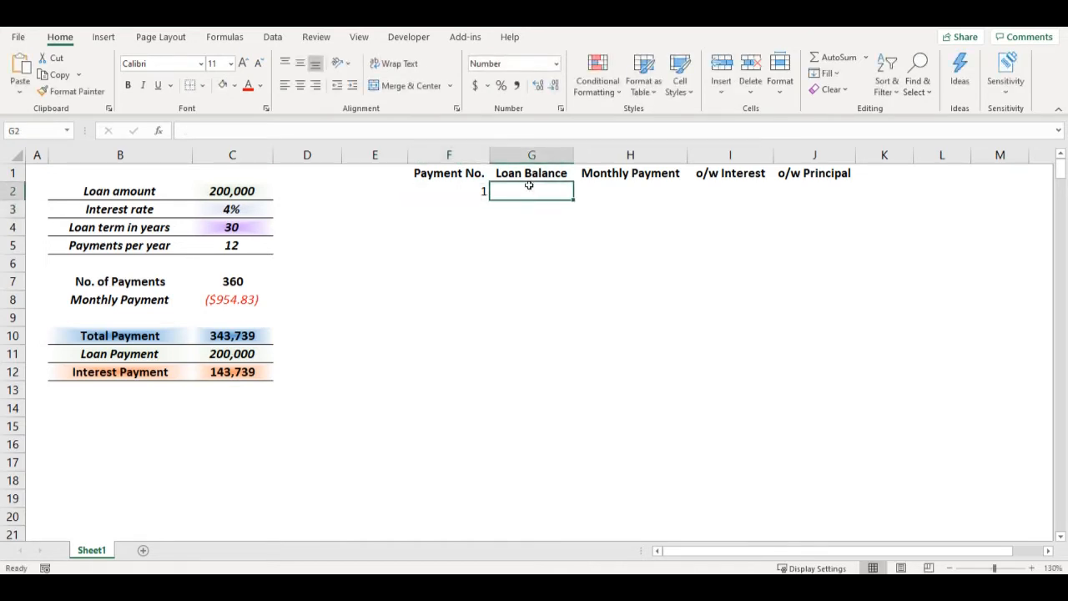
pyautogui.click(232, 191)
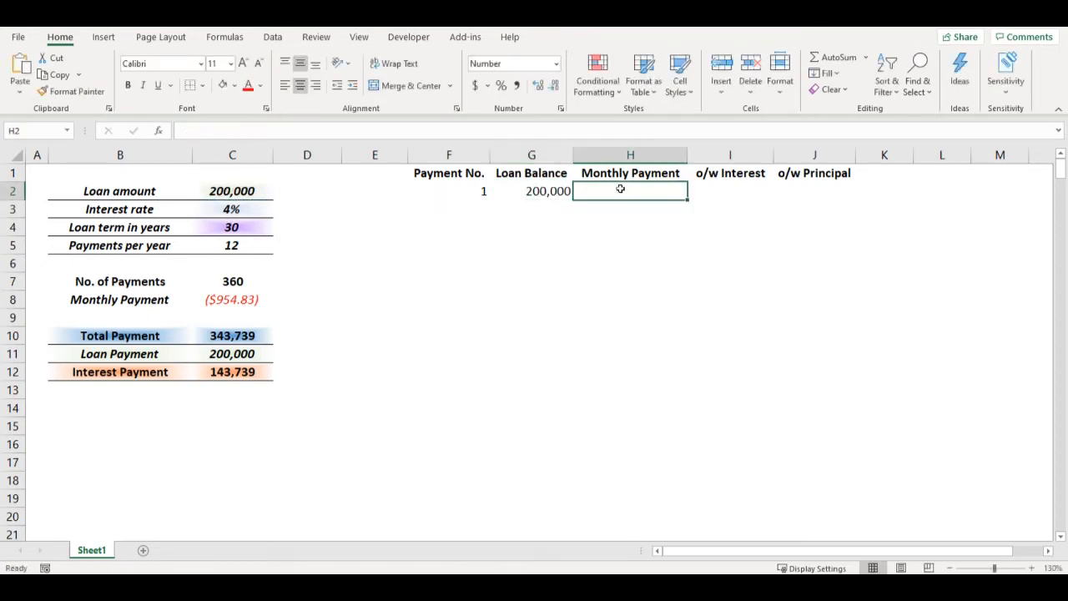
pyautogui.click(232, 299)
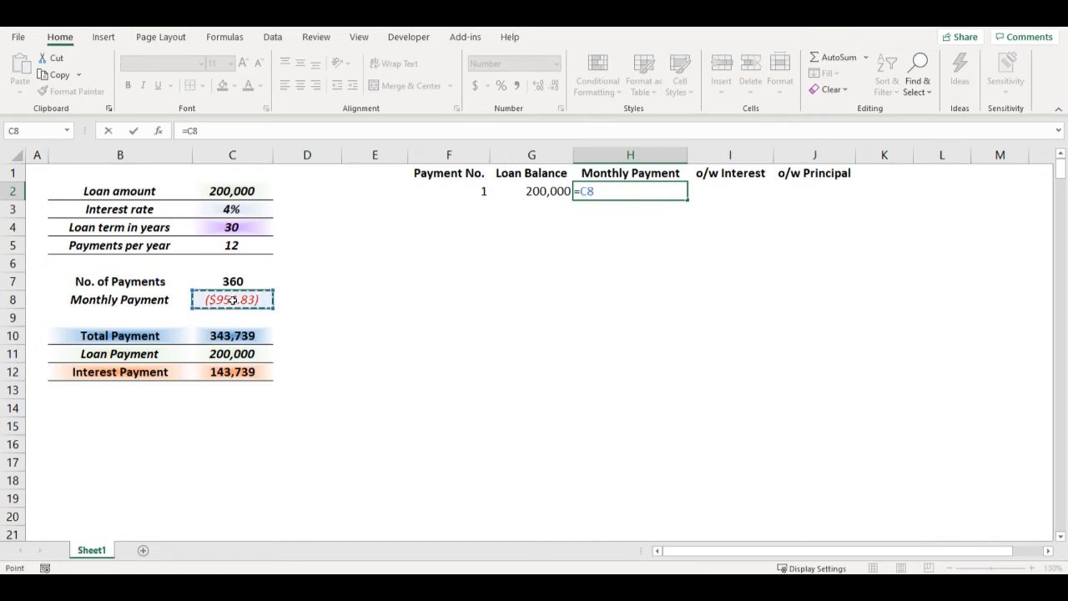
pyautogui.press('f4')
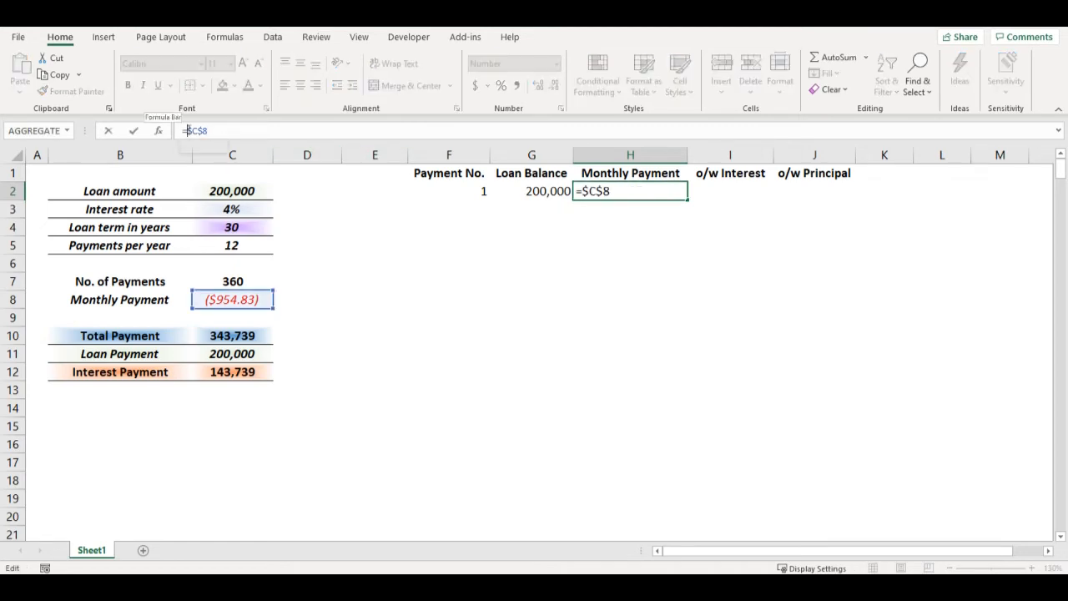
pyautogui.press('enter')
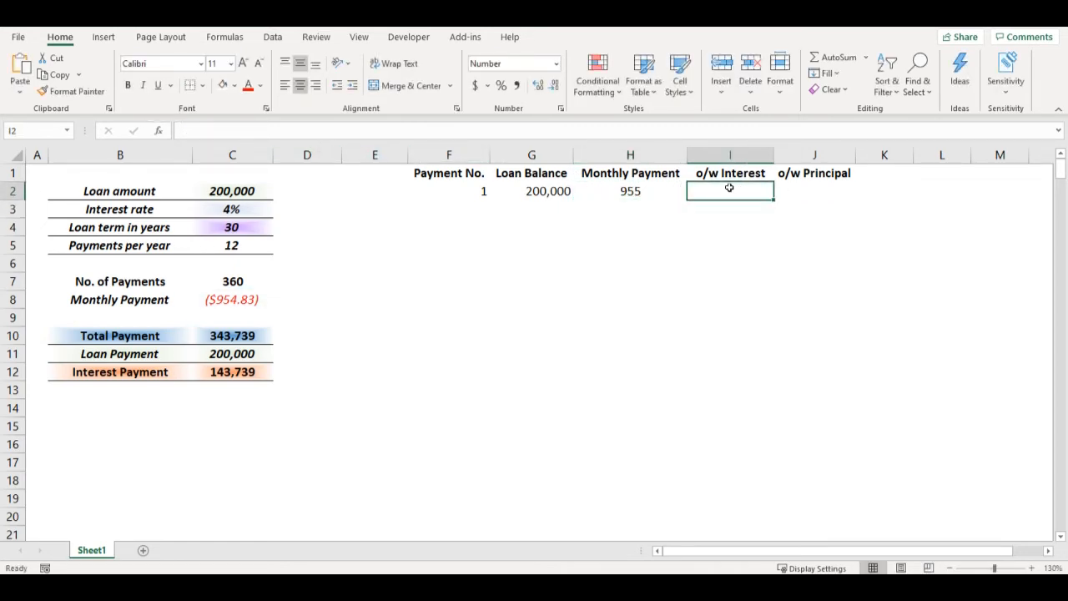
# Step: Enter =G2*(C3/C5) in I2 so the first interest shows 667
pyautogui.write('=')
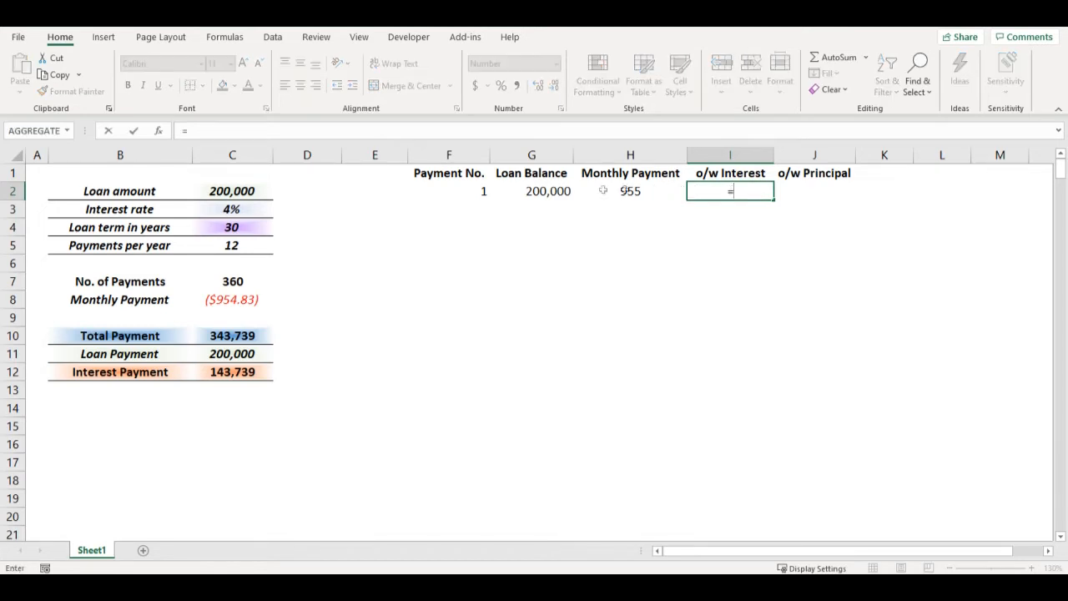
pyautogui.click(531, 191)
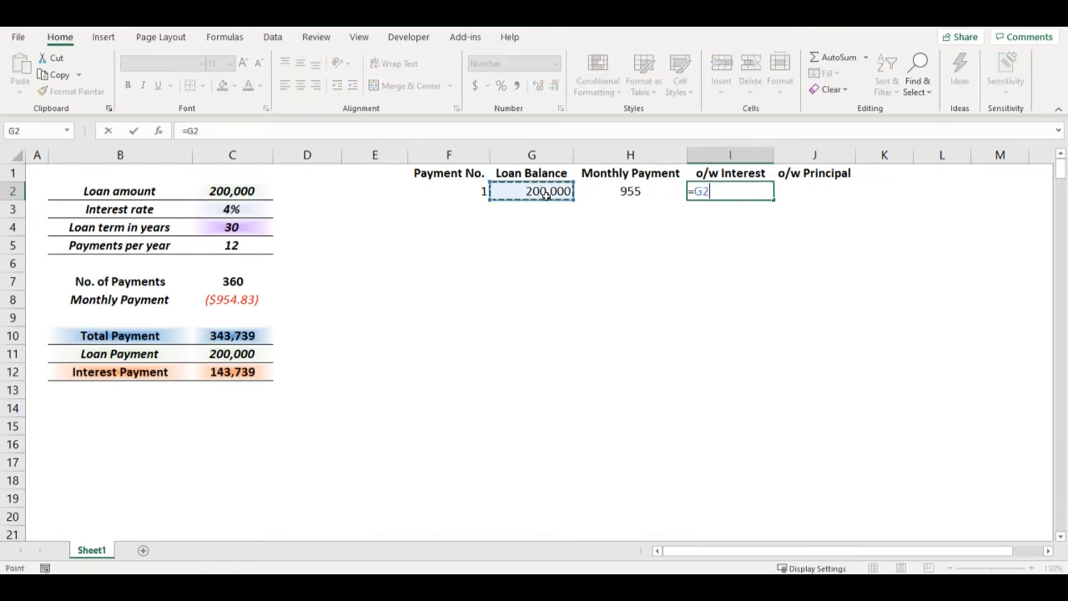
pyautogui.write('*')
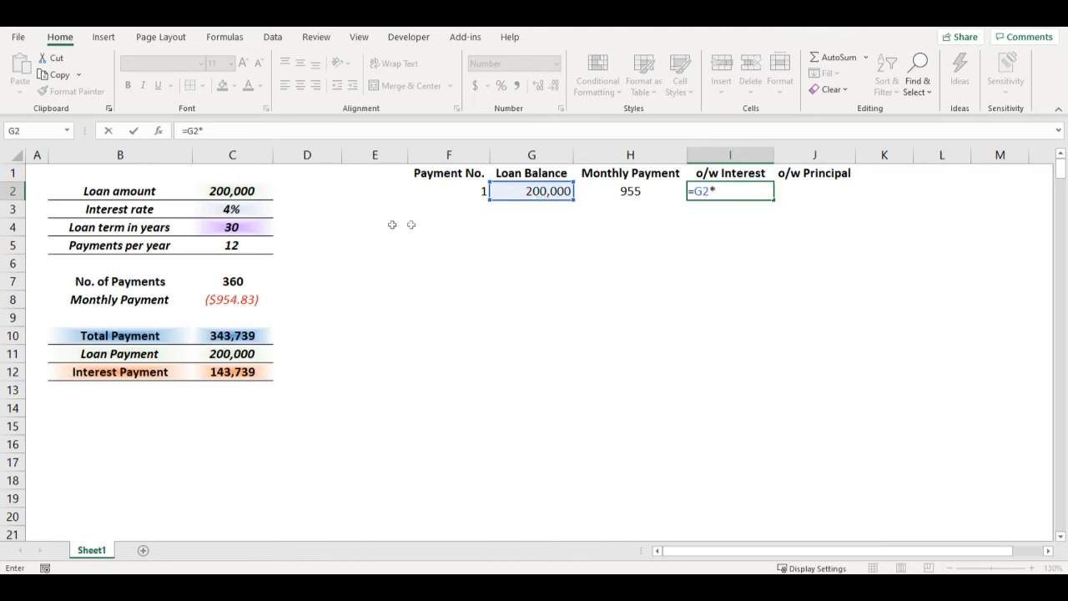
pyautogui.write('(')
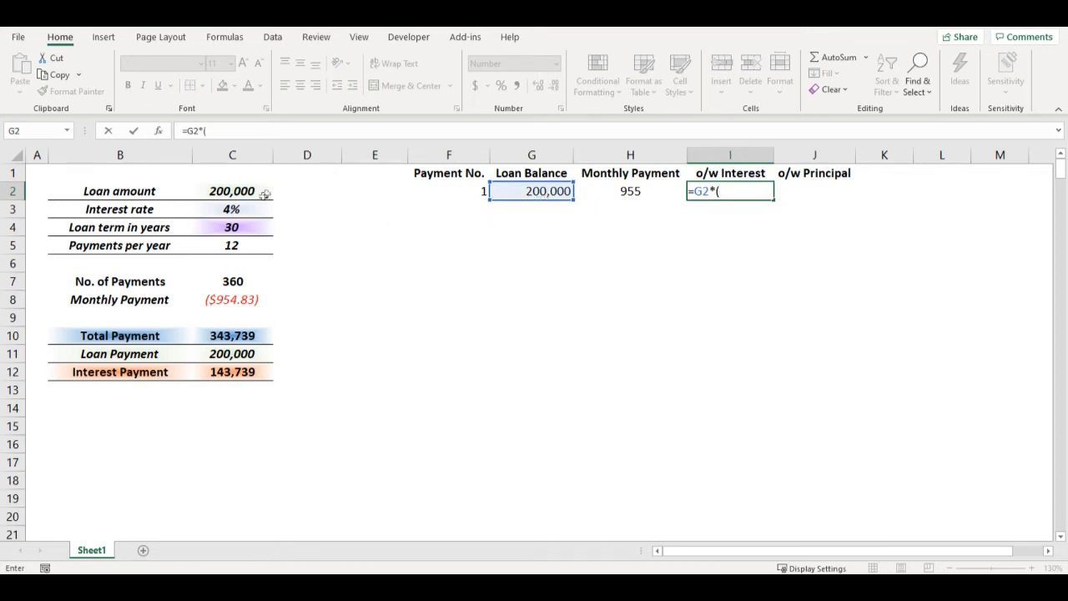
pyautogui.click(232, 208)
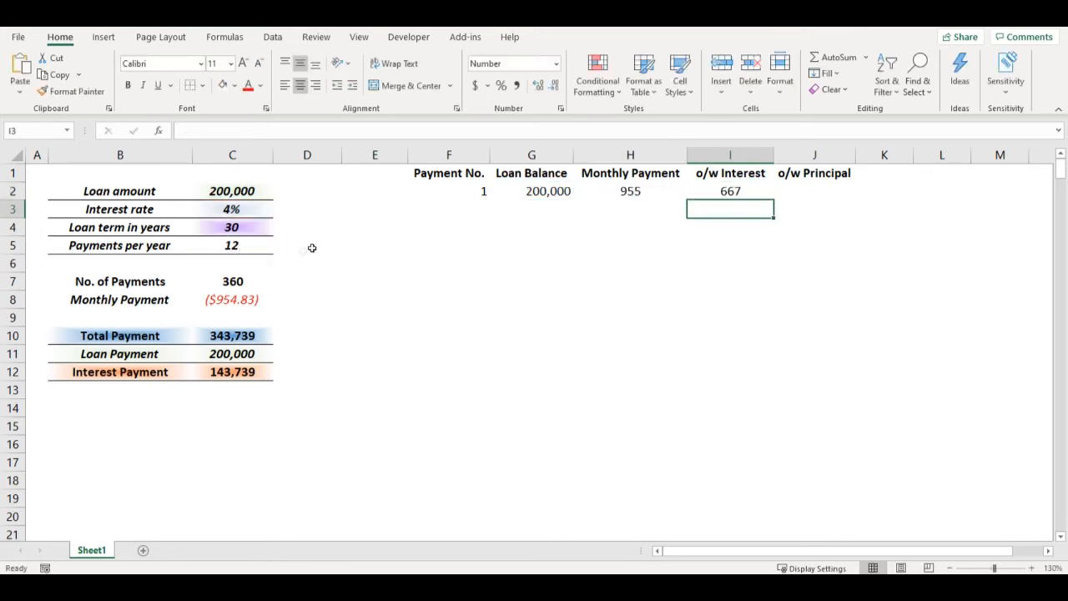
pyautogui.moveTo(742, 192)
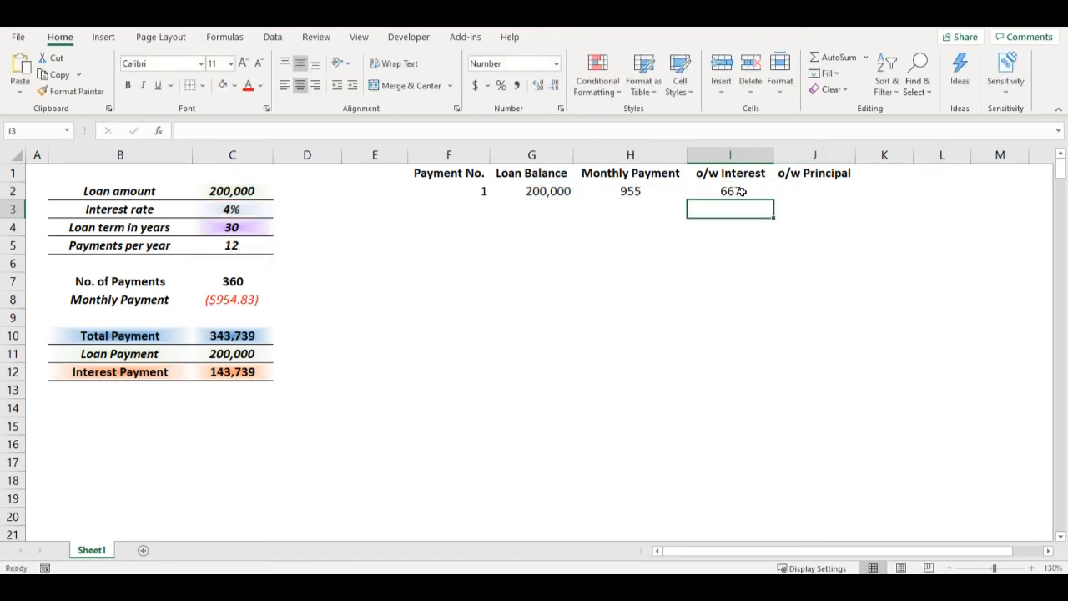
pyautogui.click(813, 190)
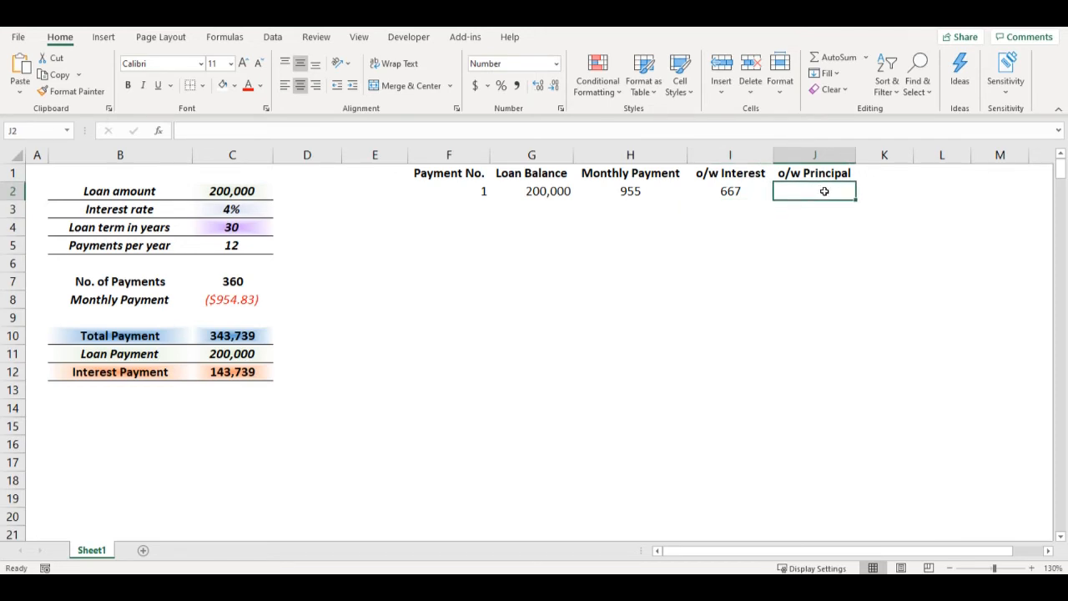
# Step: Enter =H2-I2 in J2 for principal 288, and =F2+1 in F3
pyautogui.write('=H2')
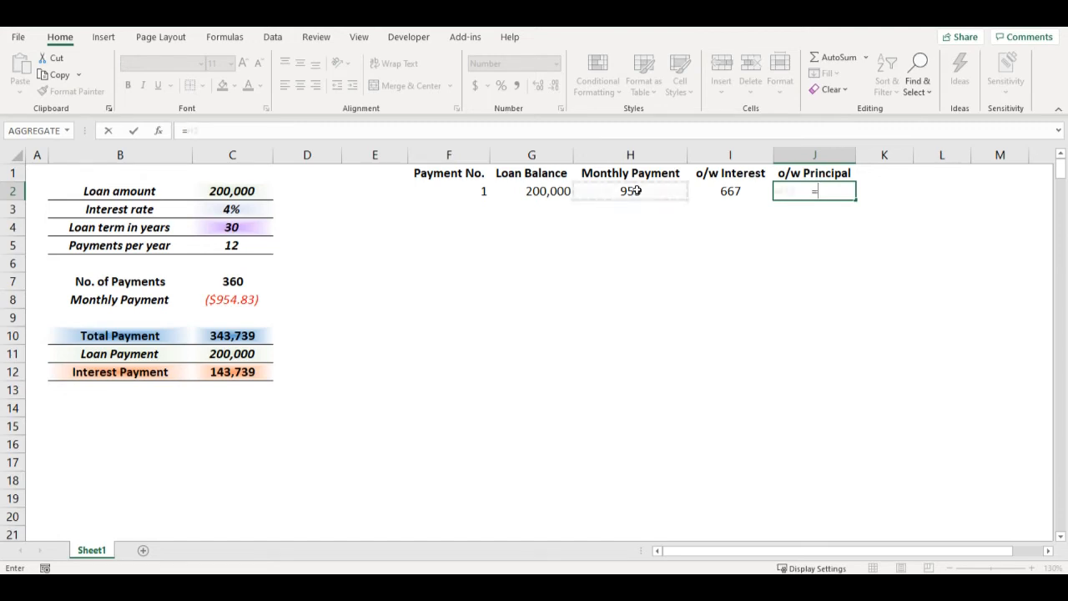
pyautogui.press('enter')
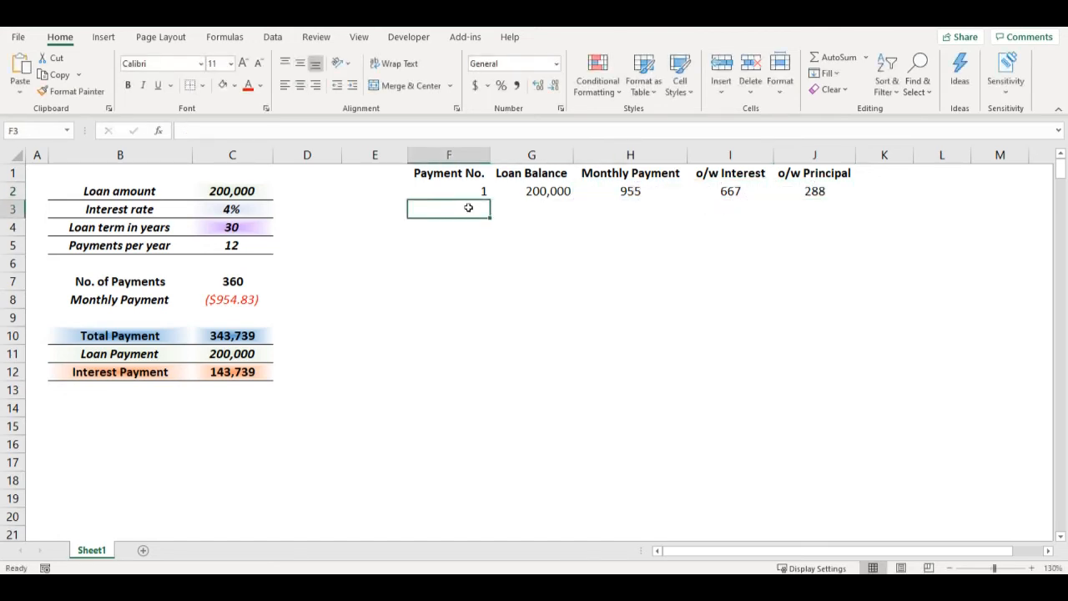
pyautogui.write('=F2')
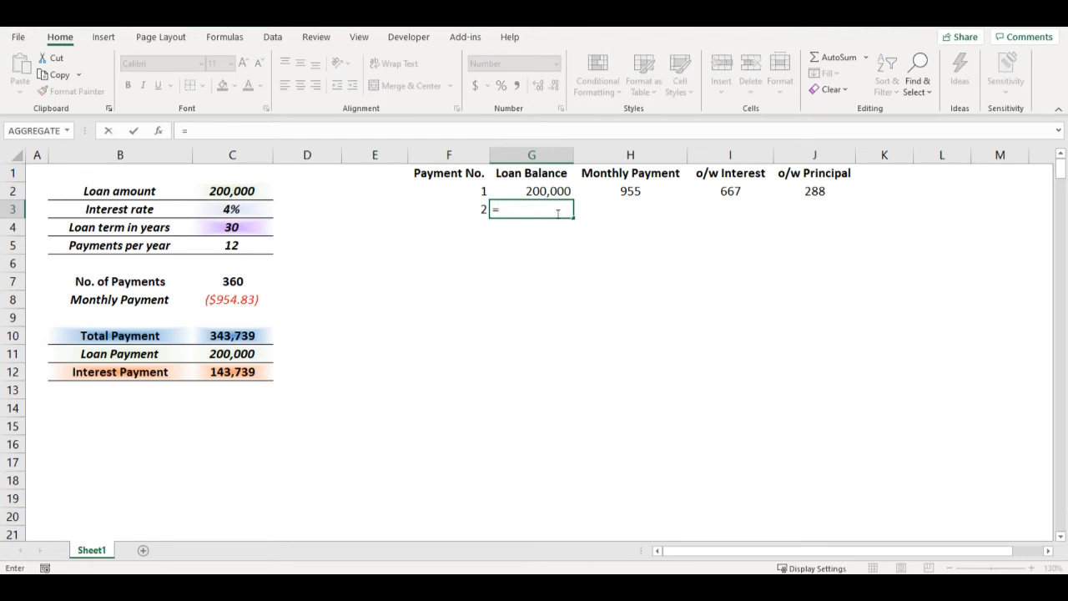
# Step: Enter =G2-J2 in G3 and extend row formulas, showing balance 199,712, interest 666, principal 289
pyautogui.click(530, 191)
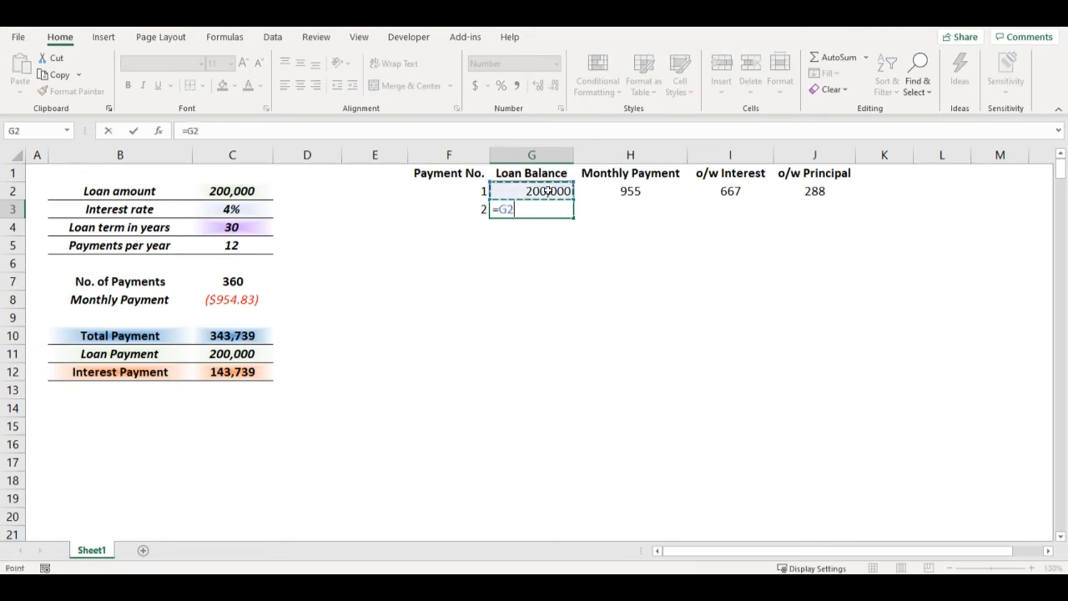
pyautogui.write('-J2')
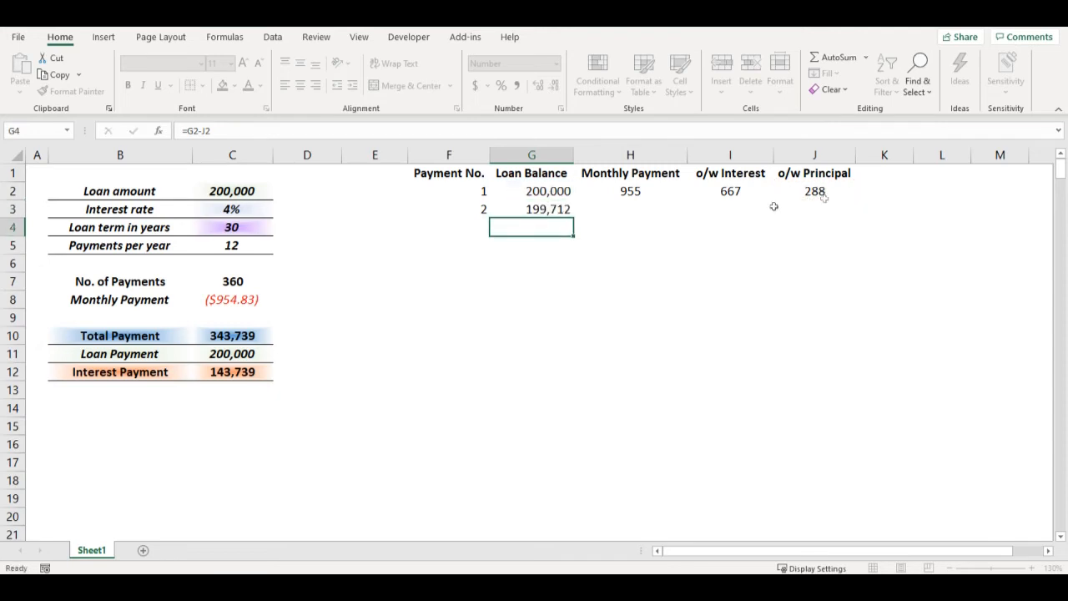
pyautogui.click(630, 208)
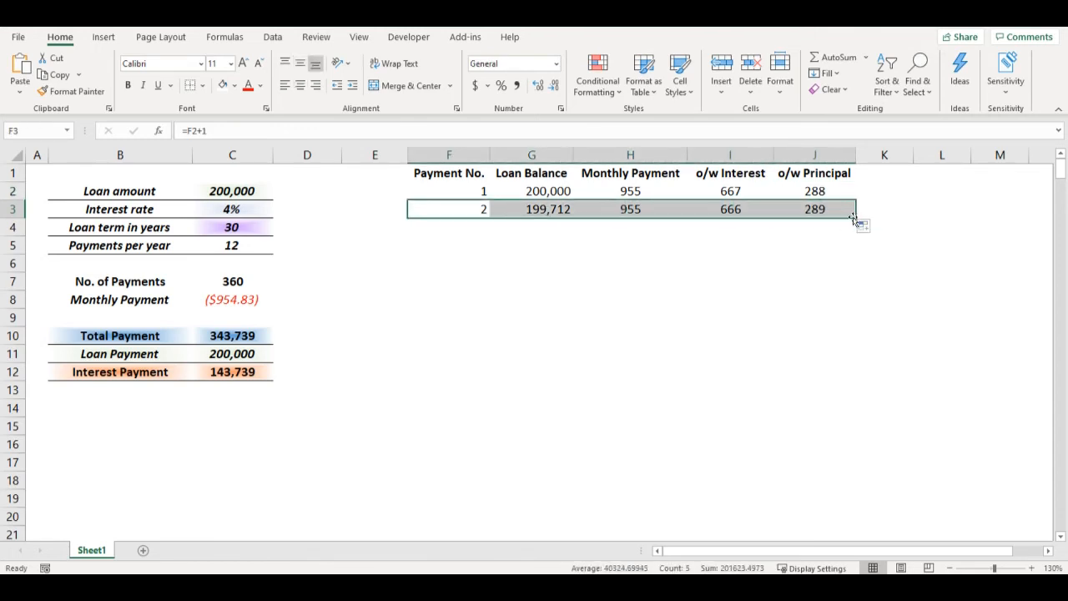
# Step: Drag F3:J3 down to row 361 to cover all 360 payments
pyautogui.moveTo(852, 215); pyautogui.dragTo(835, 459)
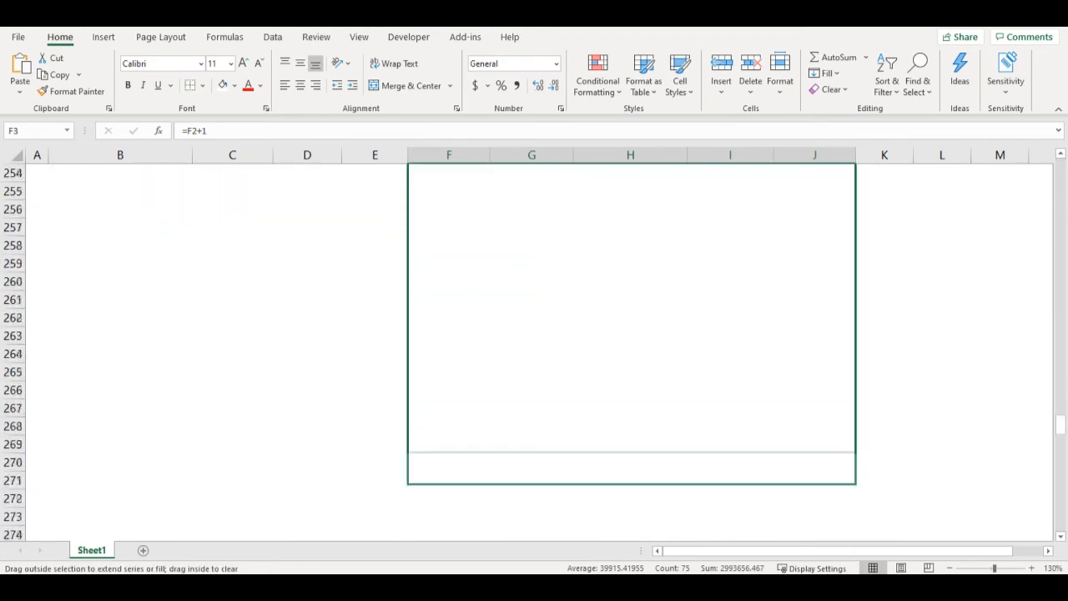
pyautogui.scroll(-3)
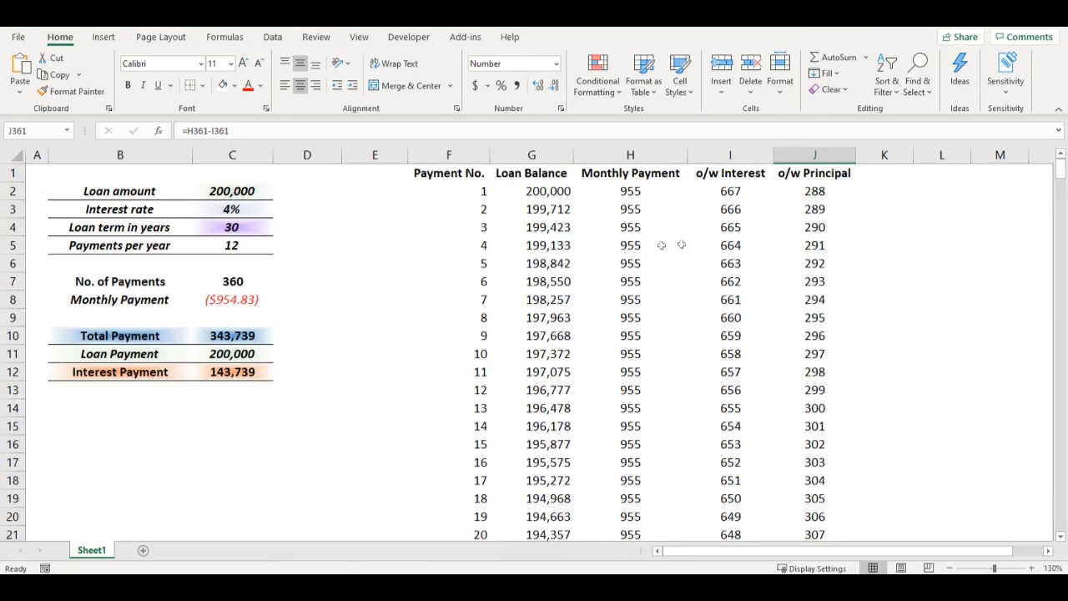
pyautogui.moveTo(390, 380)
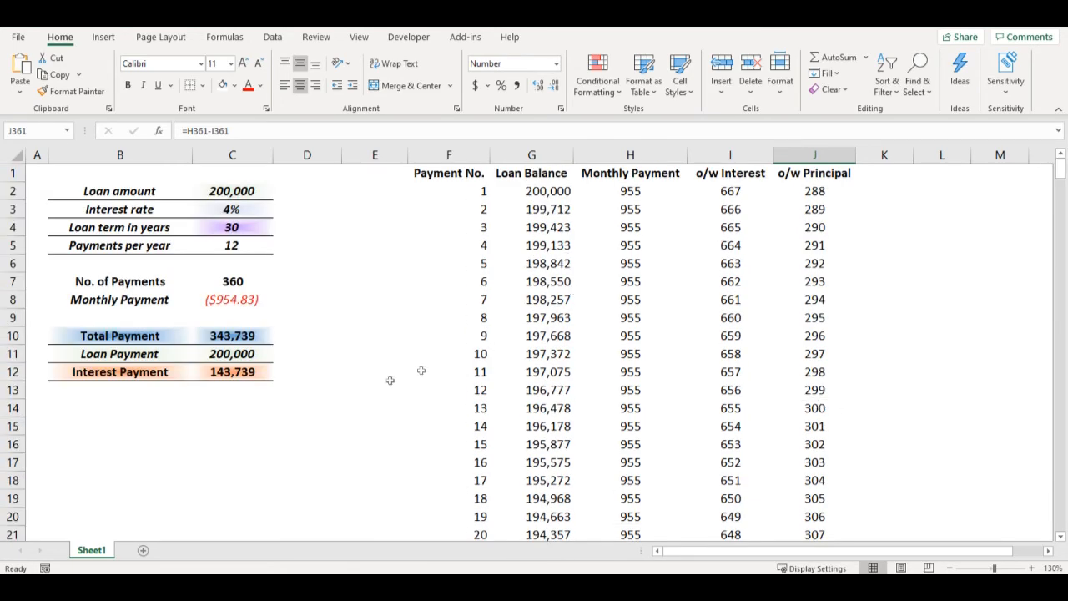
# Step: Add a check total =SUM(J:J) beside Loan Payment, showing principal 200,000
pyautogui.click(307, 353)
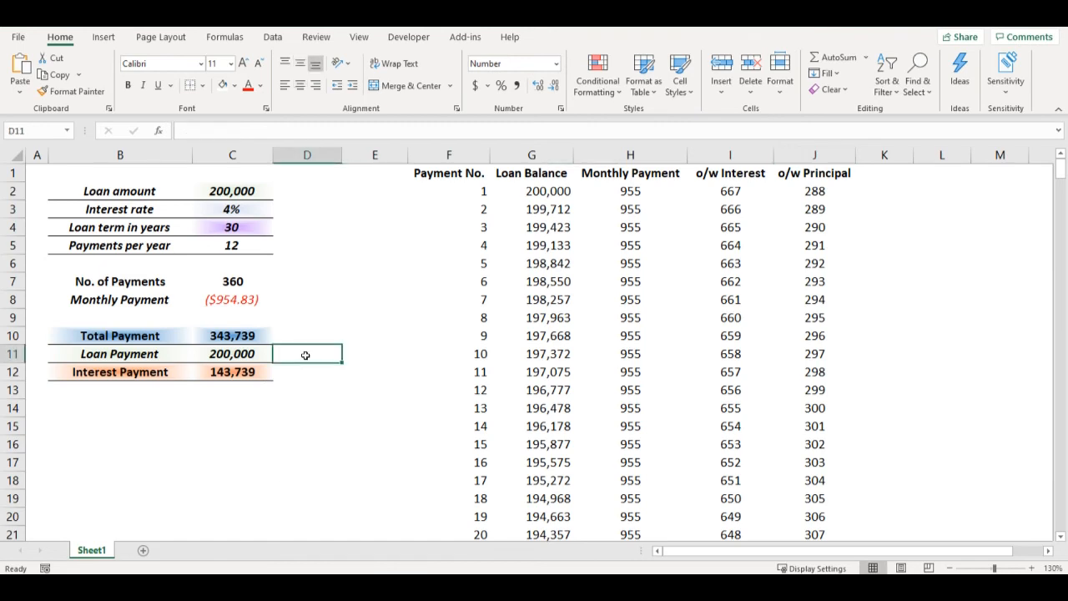
pyautogui.write('=s')
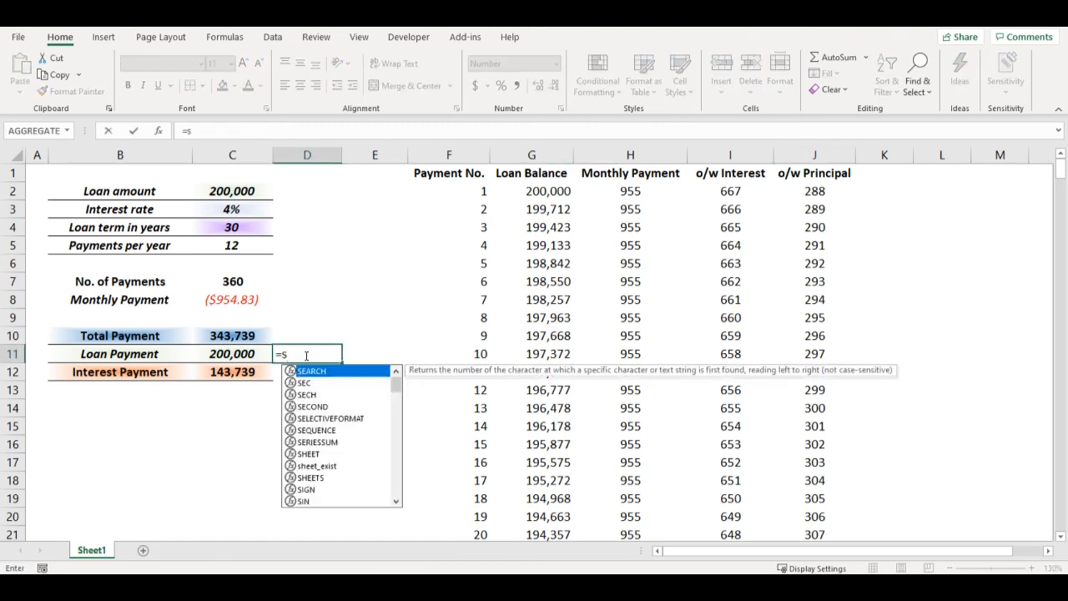
pyautogui.write('um(')
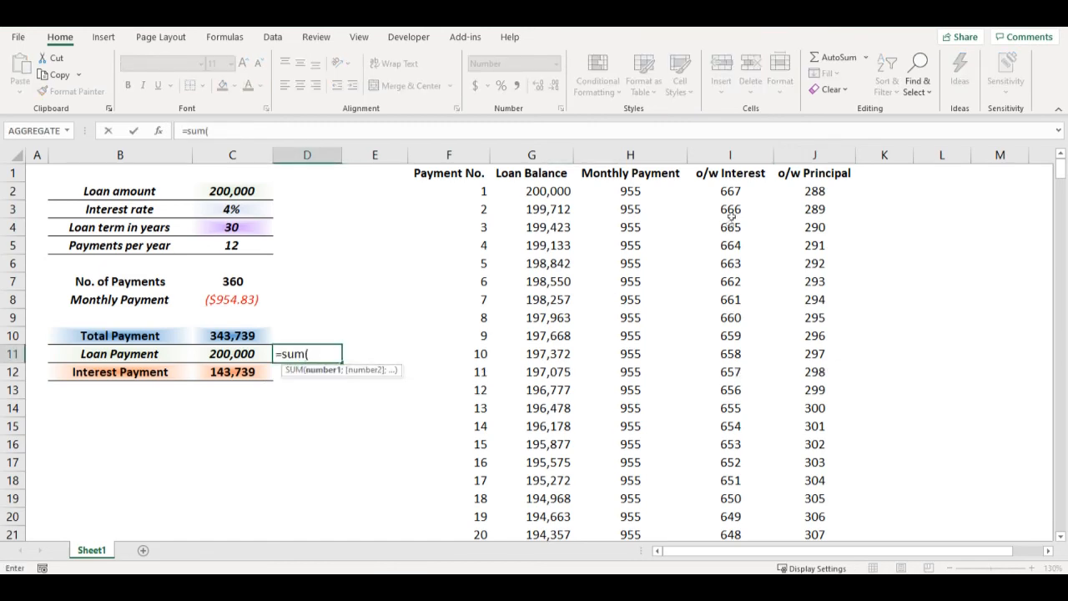
pyautogui.click(813, 154)
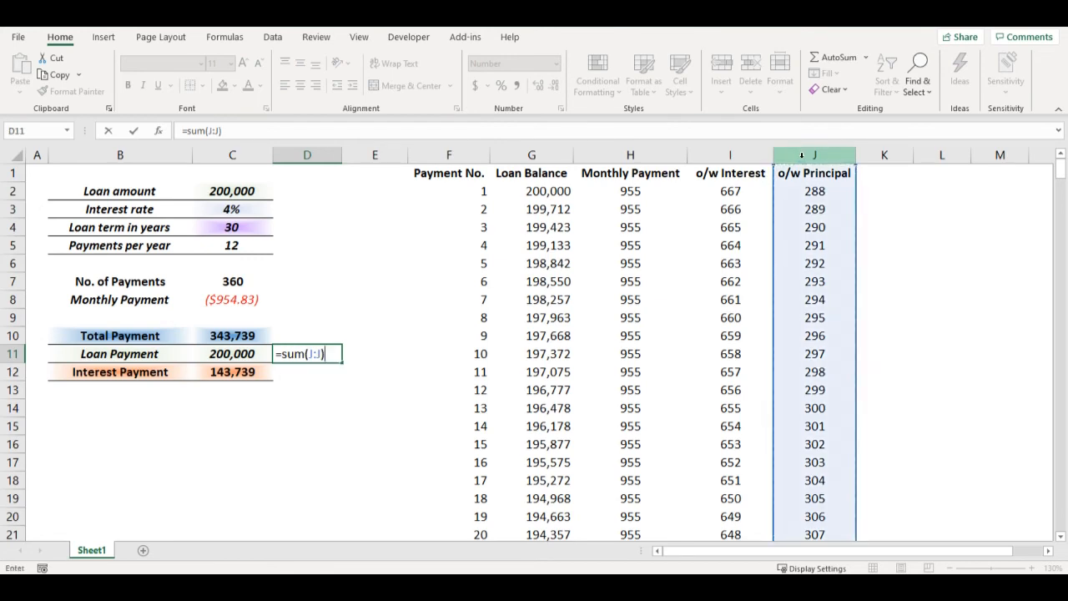
# Step: Add =SUM(I:I) interest check 143739.01 and combined check total 343,739 in D10
pyautogui.write('=s')
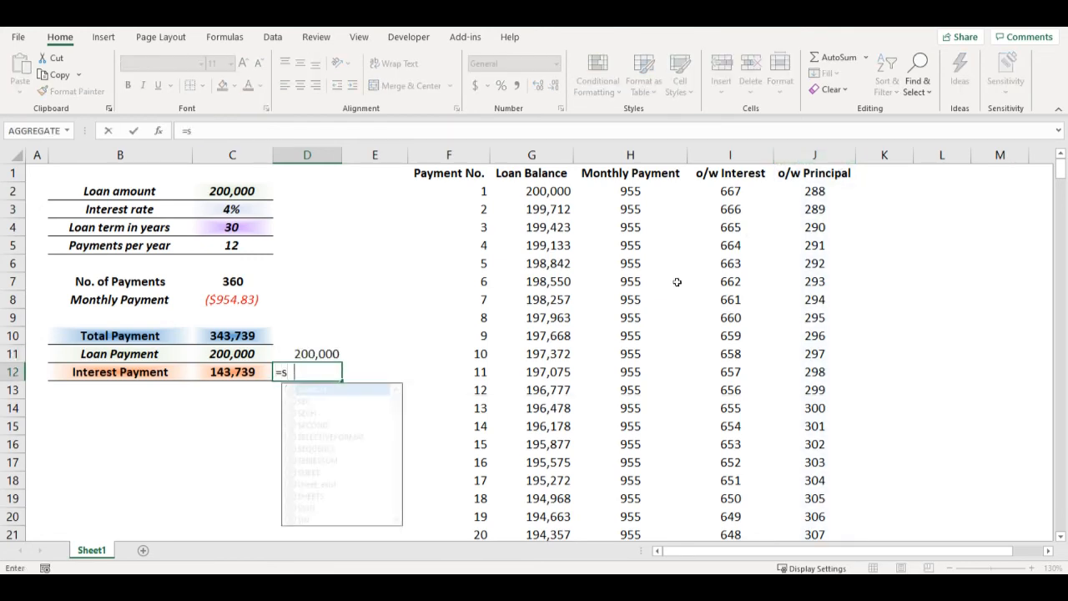
pyautogui.click(730, 155)
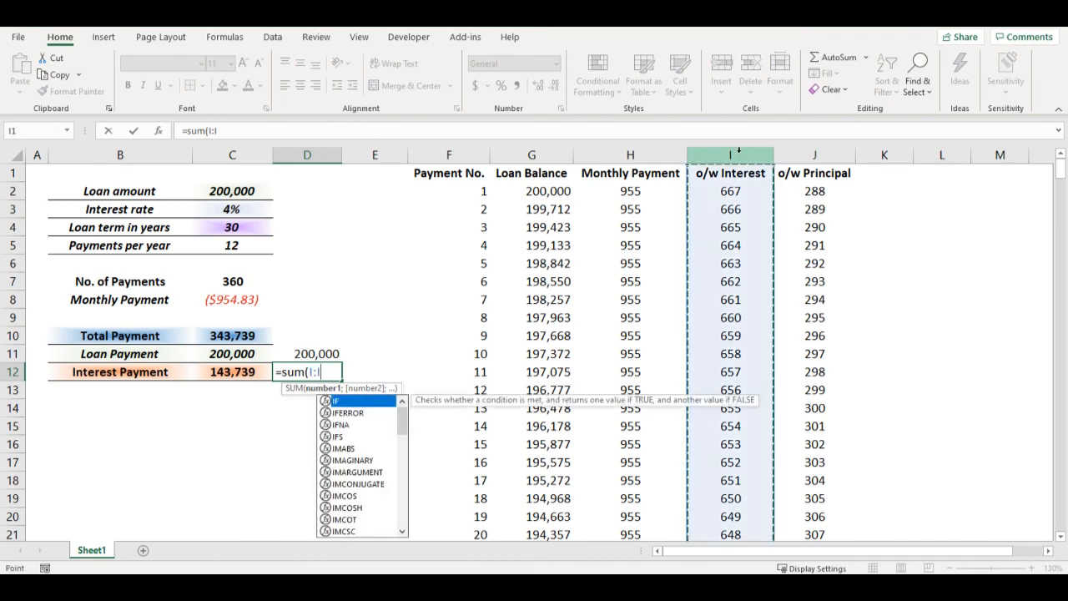
pyautogui.press('enter')
pyautogui.write('=')
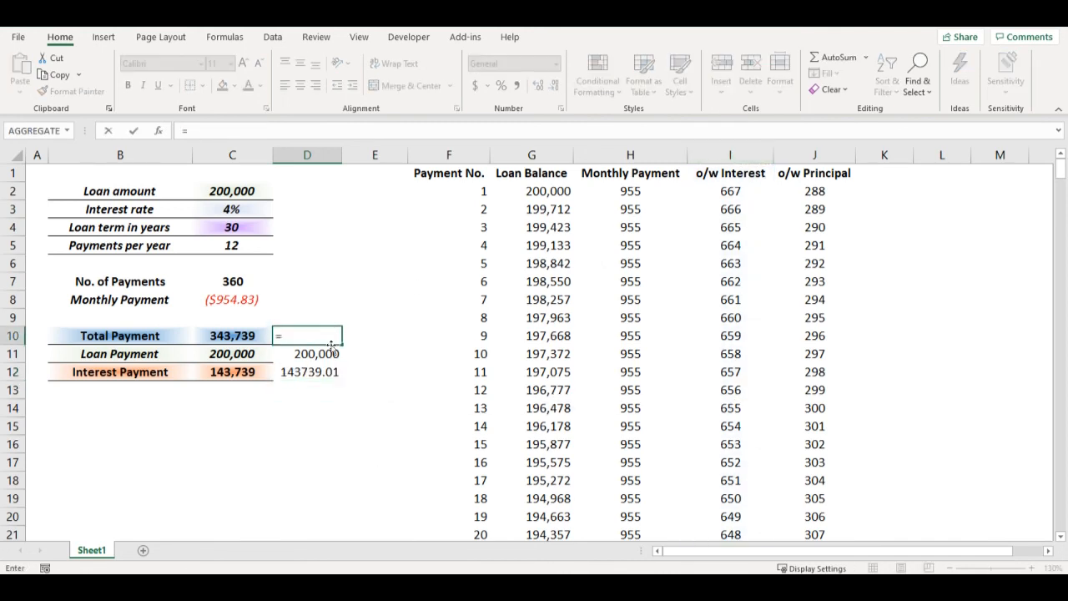
pyautogui.click(307, 353)
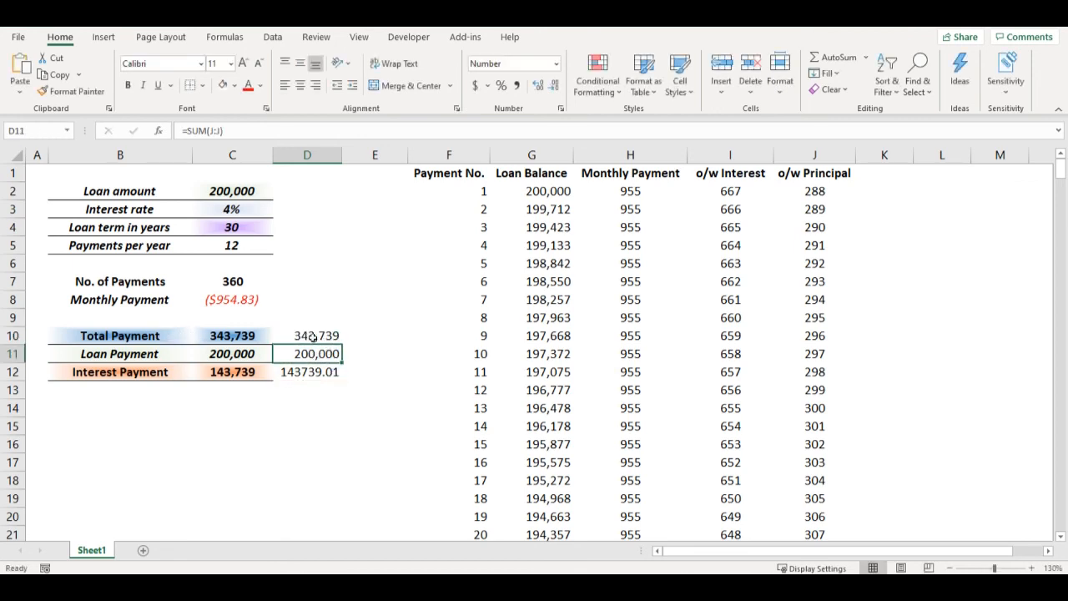
pyautogui.click(307, 336)
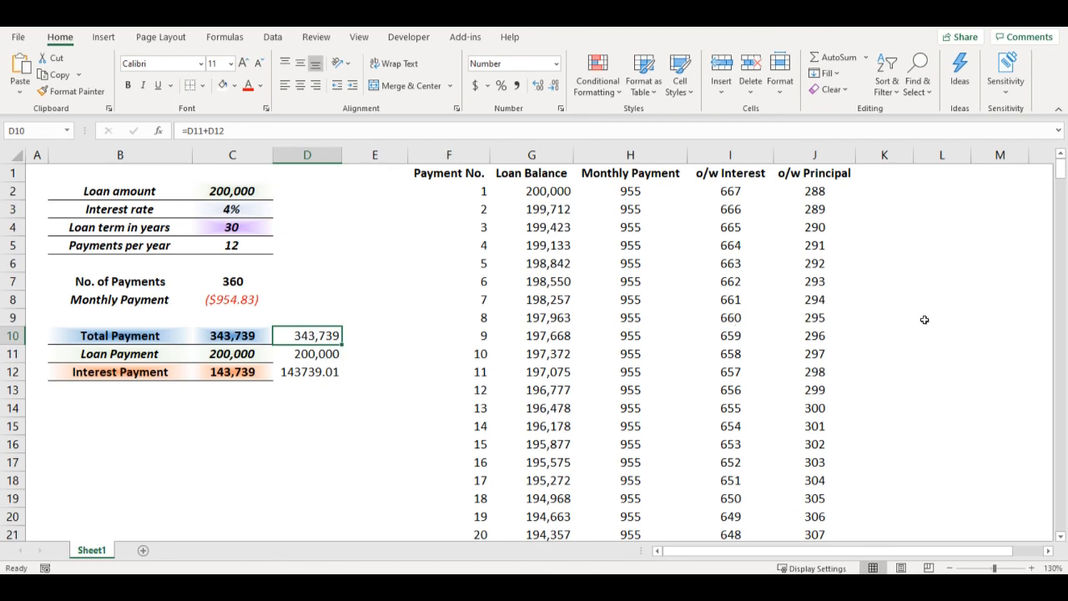